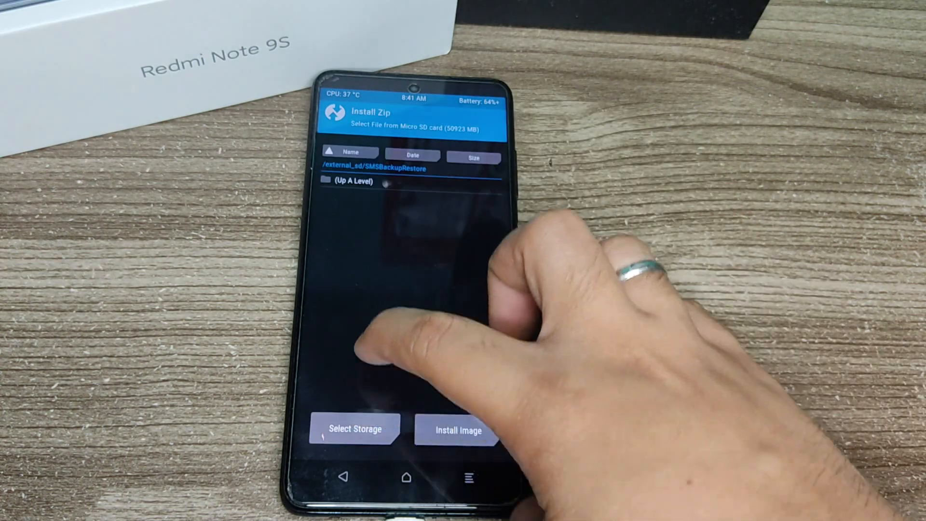
Step: Switch storage to the Micro SD card and select Magisk-v21.2.zip from /external_sd for installation
{"action": "left_click", "coordinate": [355, 428]}
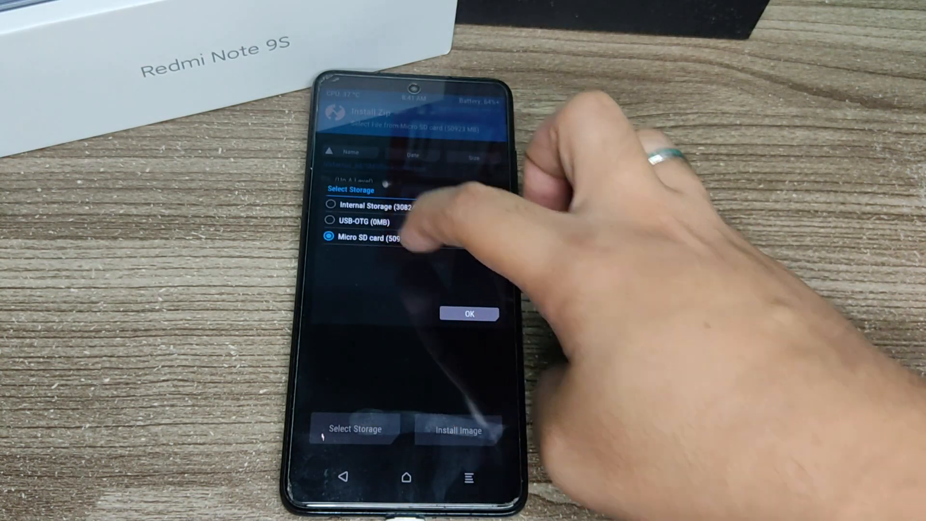
{"action": "left_click", "coordinate": [469, 313]}
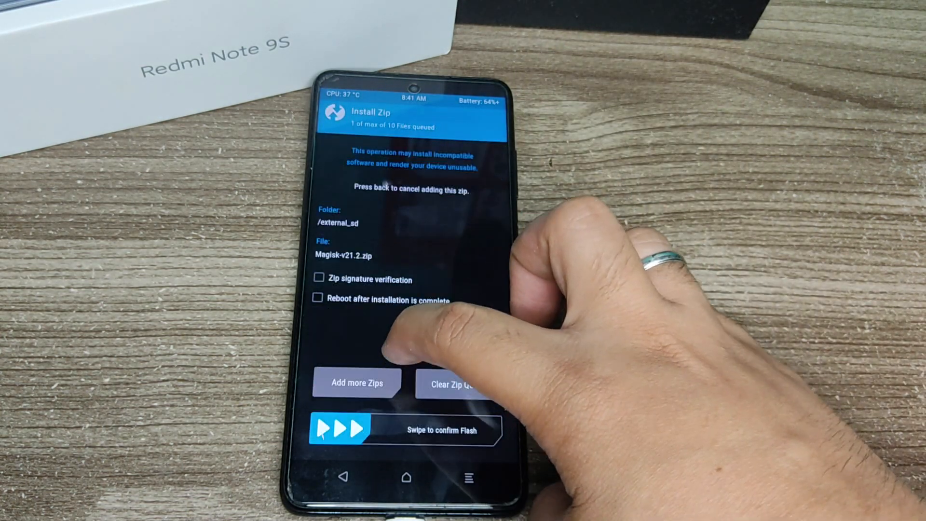